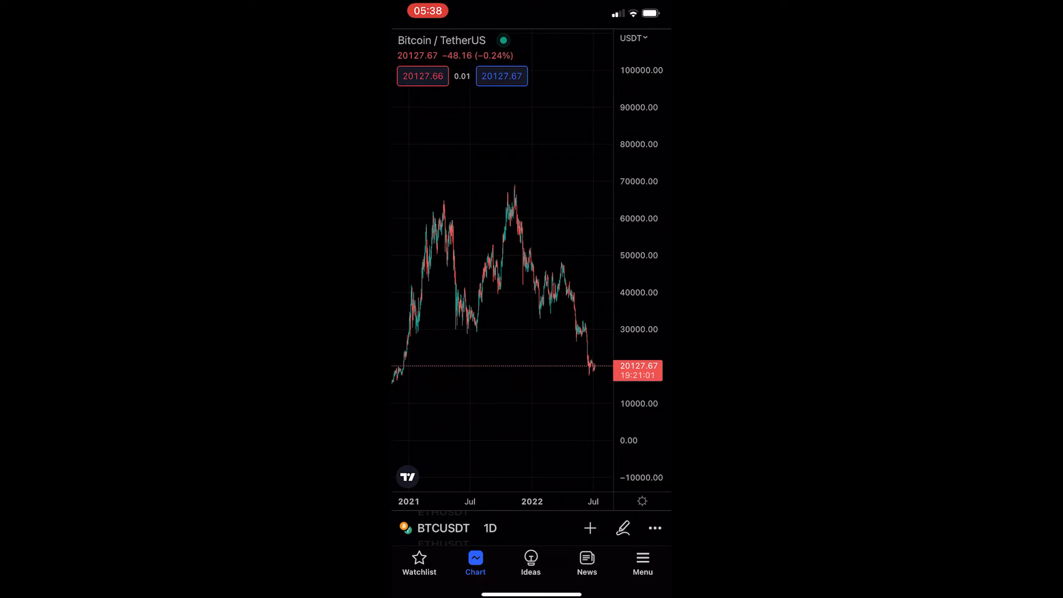
Step: Reach the Cross Line tool in Drawings and reveal its Add to favorites option
click(623, 528)
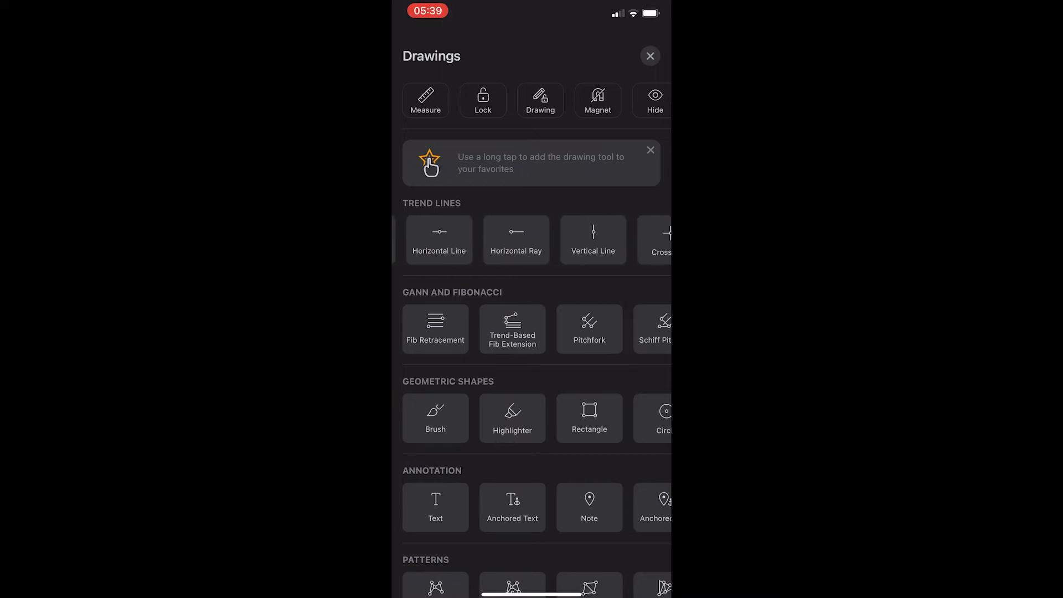
click(515, 239)
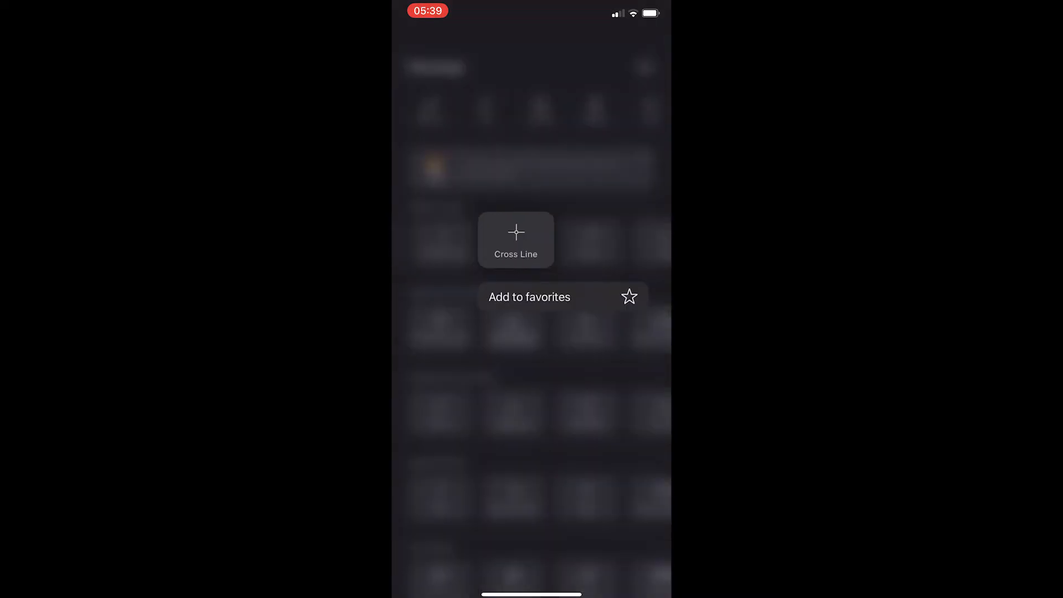